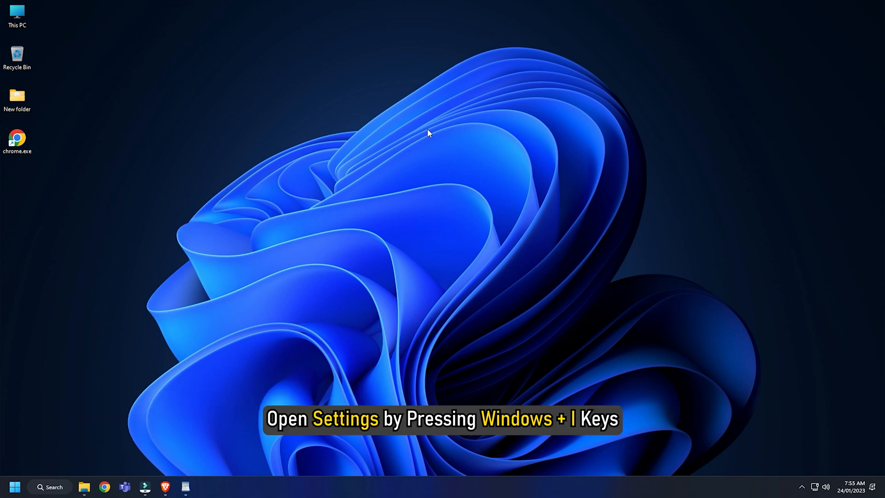
Bring up Settings with Win+I and go to Time & language.
{"action": "key", "text": "Win+i"}
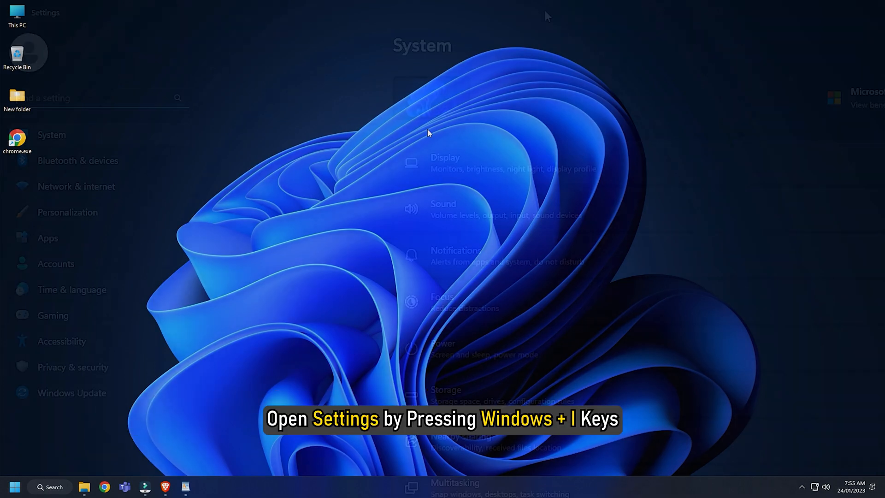
{"action": "left_click", "coordinate": [72, 289]}
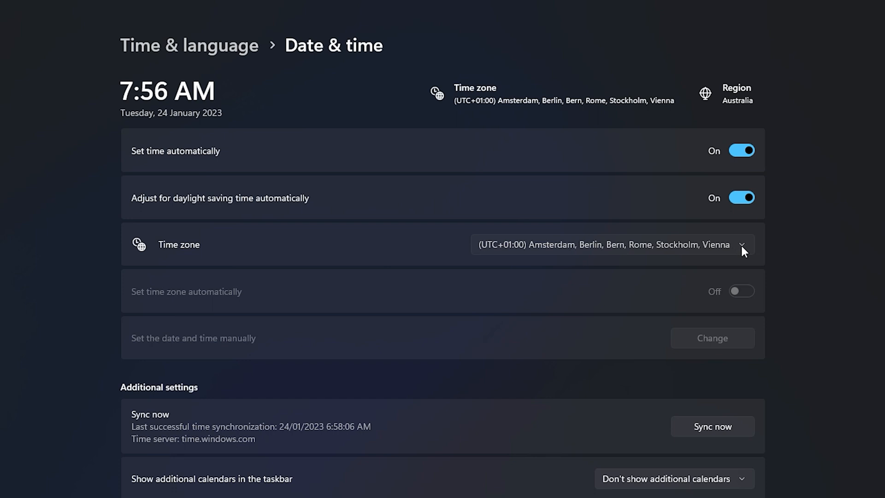
Switch the time zone to (UTC+01:00) Belgrade, Bratislava, Budapest, Ljubljana, Prague.
{"action": "left_click", "coordinate": [741, 245]}
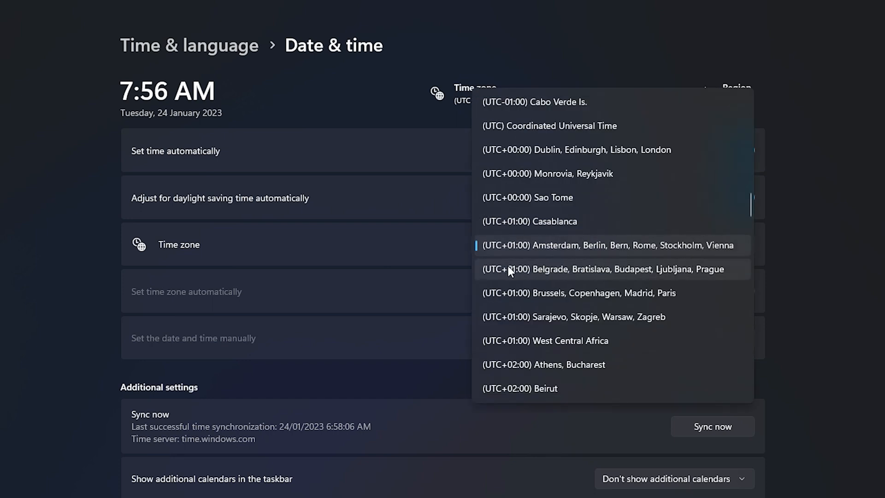
{"action": "left_click", "coordinate": [601, 268]}
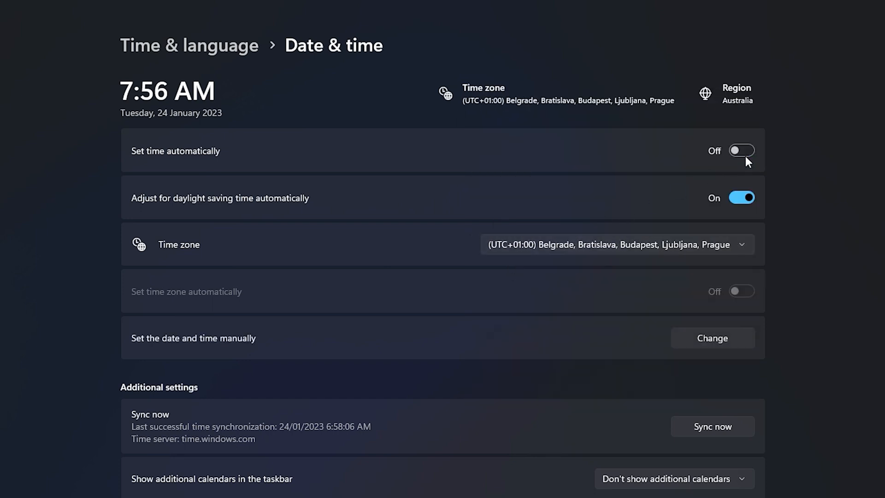
Begin manual date and time editing and pick a new minute value.
{"action": "left_click", "coordinate": [712, 337]}
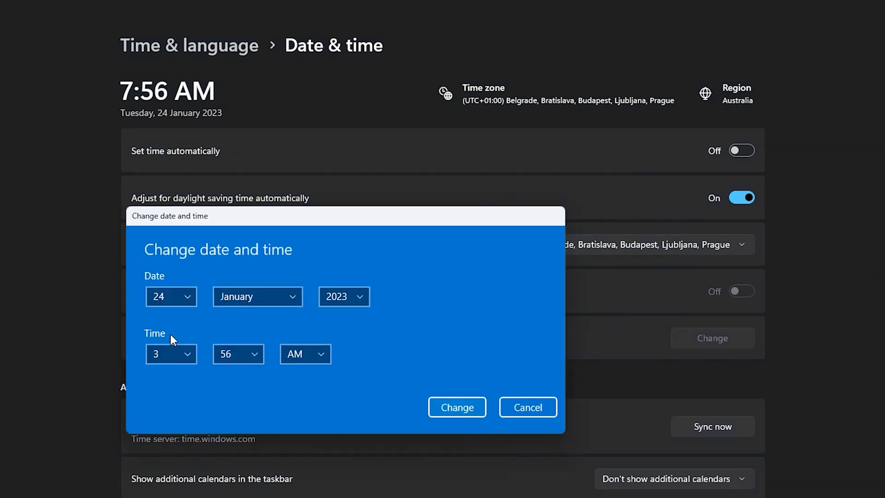
{"action": "left_click", "coordinate": [237, 353]}
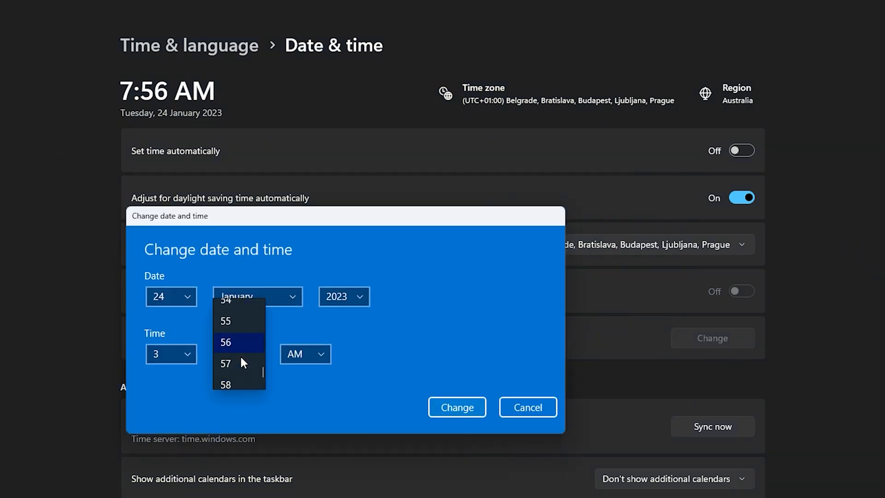
{"action": "left_click", "coordinate": [456, 407]}
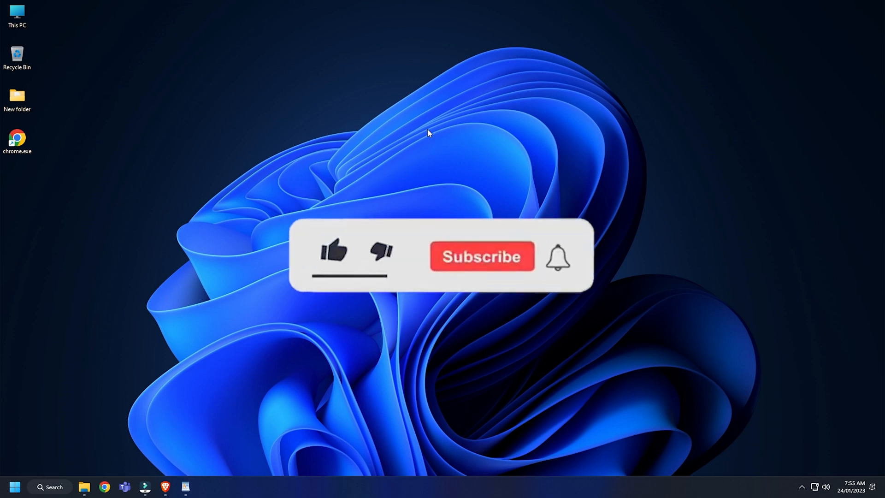
Close the Settings window to return to the desktop.
{"action": "left_click", "coordinate": [481, 256]}
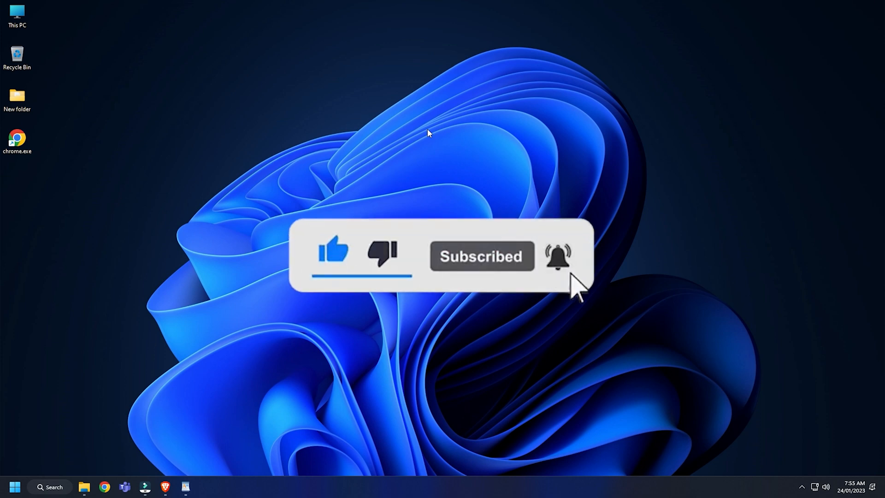